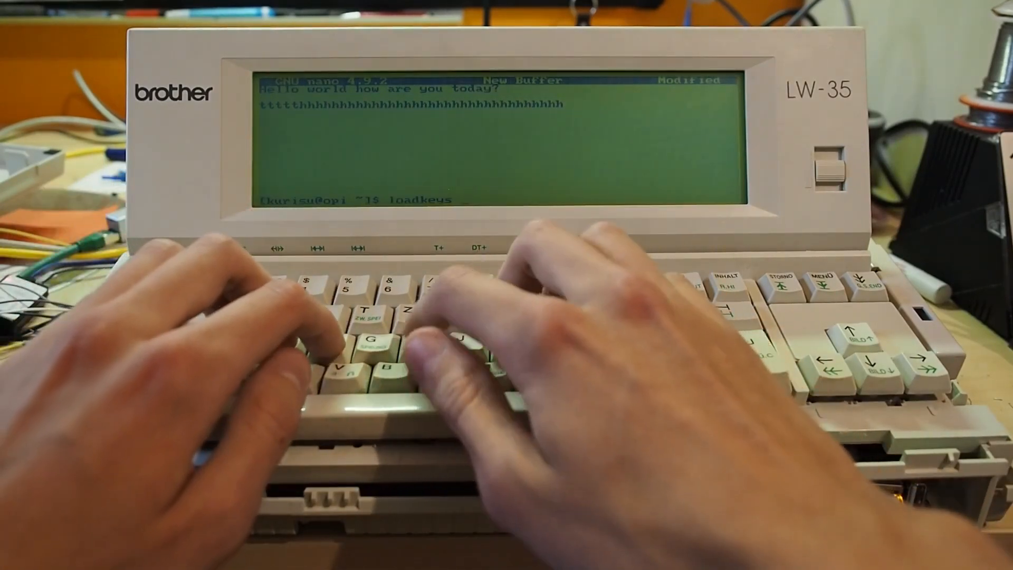
Step: Run loadkeys de-latin1, then rerun it with sudo after permission is denied
{"action": "type", "text": "de-latin1"}
{"action": "type", "text": "nano"}
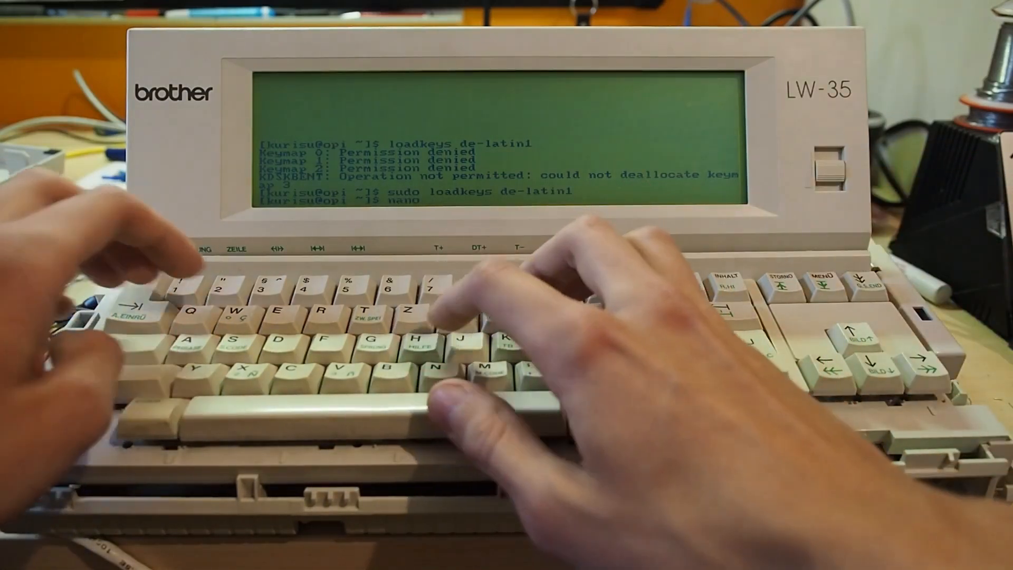
Step: Type 'Hallo Welt' with umlauts in a new nano buffer, quit, then run sudo loadkeys dvorak
{"action": "key", "text": "Return"}
{"action": "type", "text": "sudo loadkeys dvorak"}
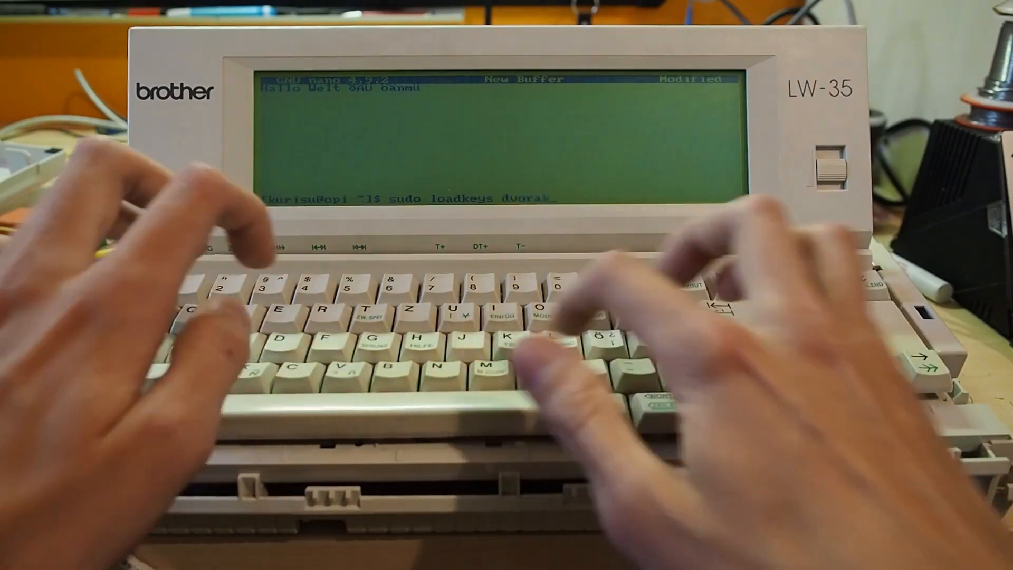
{"action": "key", "text": "Return"}
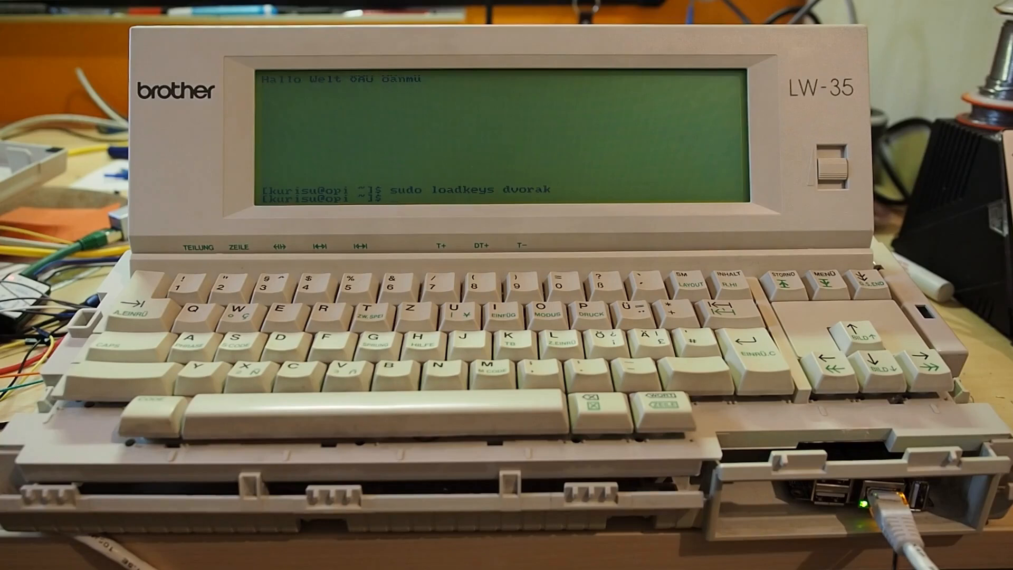